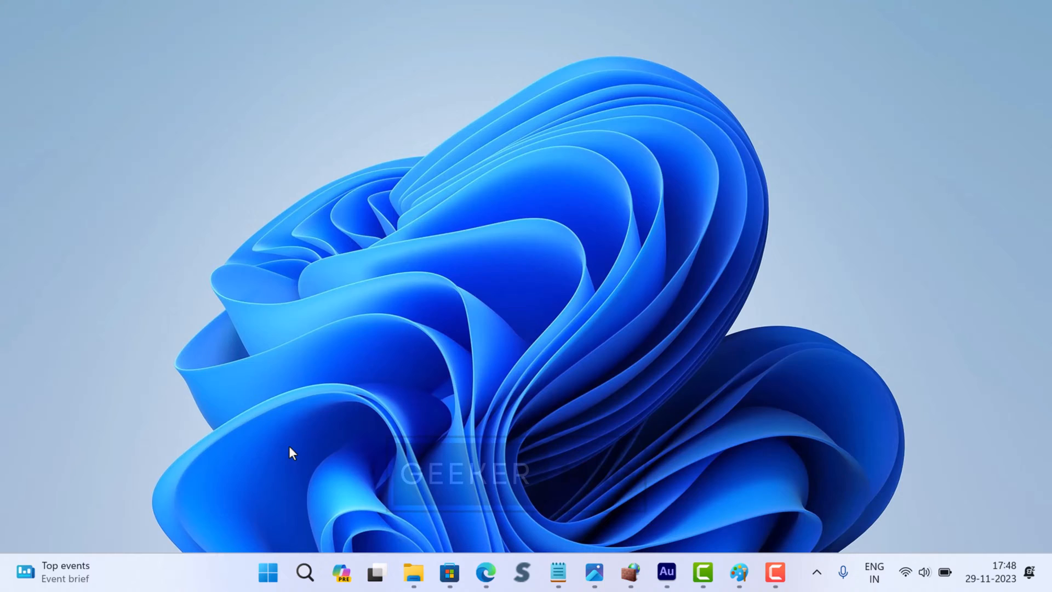
# - Search Windows for 'services' so the Services app appears as best match
pyautogui.click(304, 572)
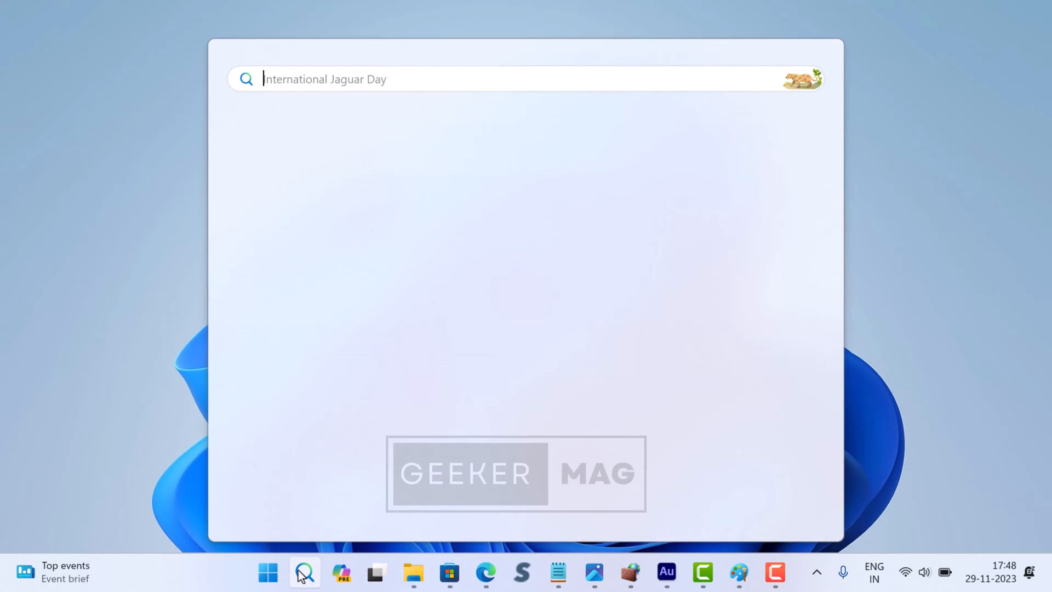
pyautogui.write('s')
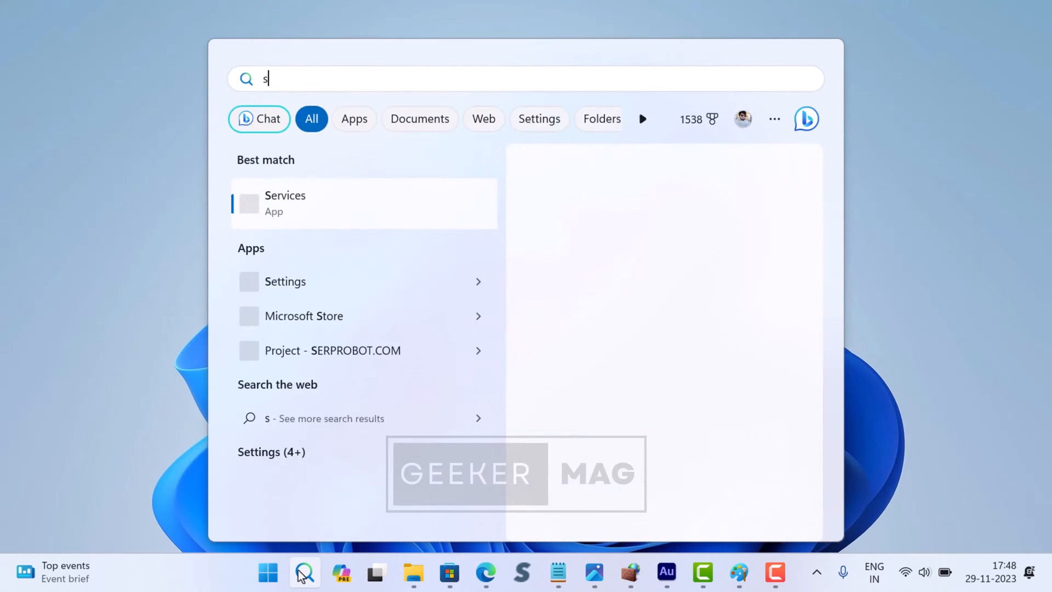
pyautogui.write('ervices')
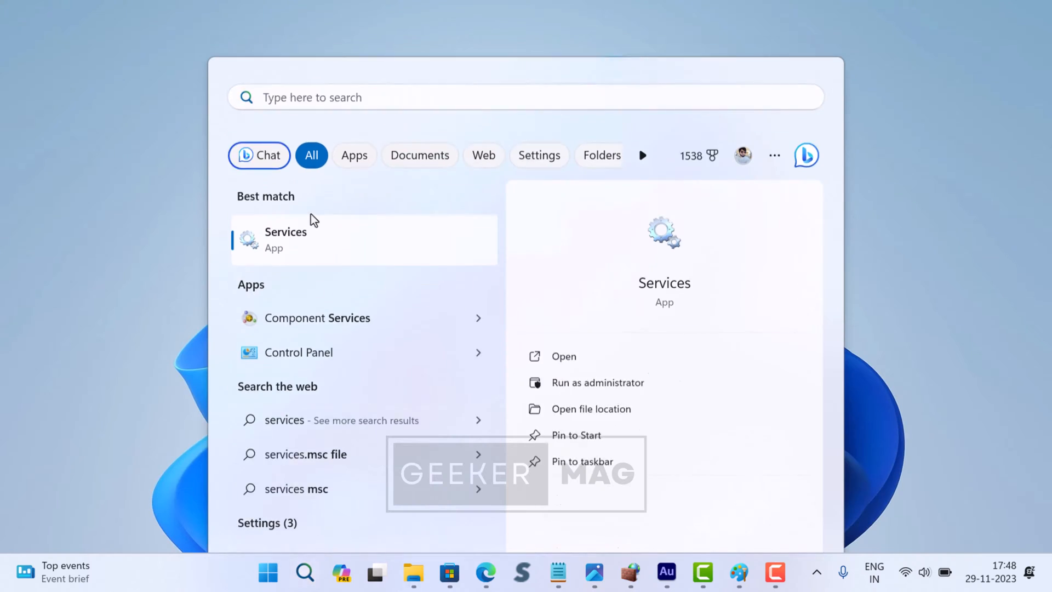
# - Launch the Services app and bring Windows Update into view in the list
pyautogui.click(563, 355)
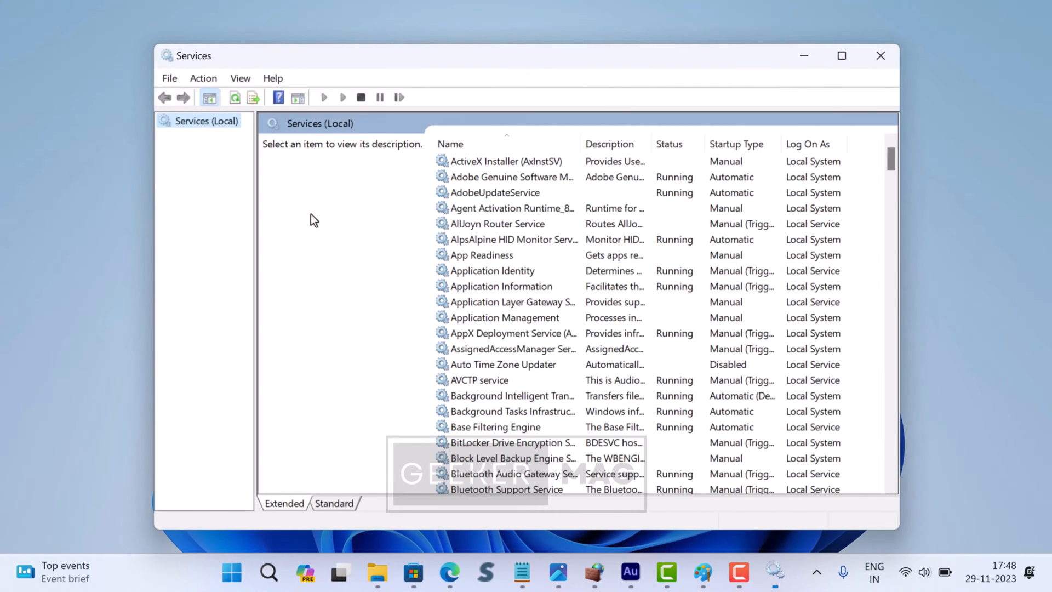
pyautogui.scroll(-3)
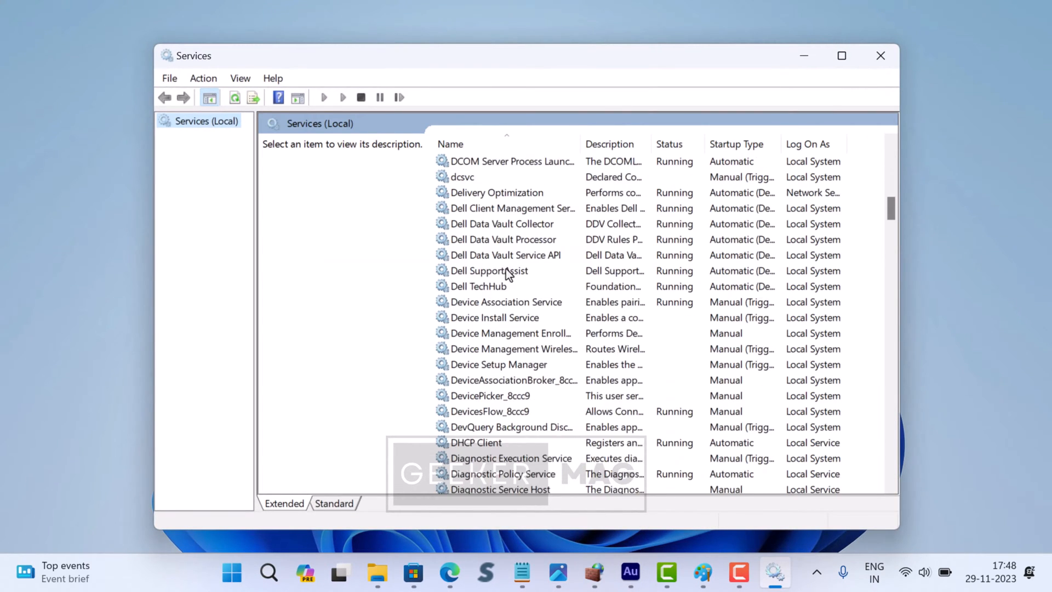
pyautogui.scroll(-3)
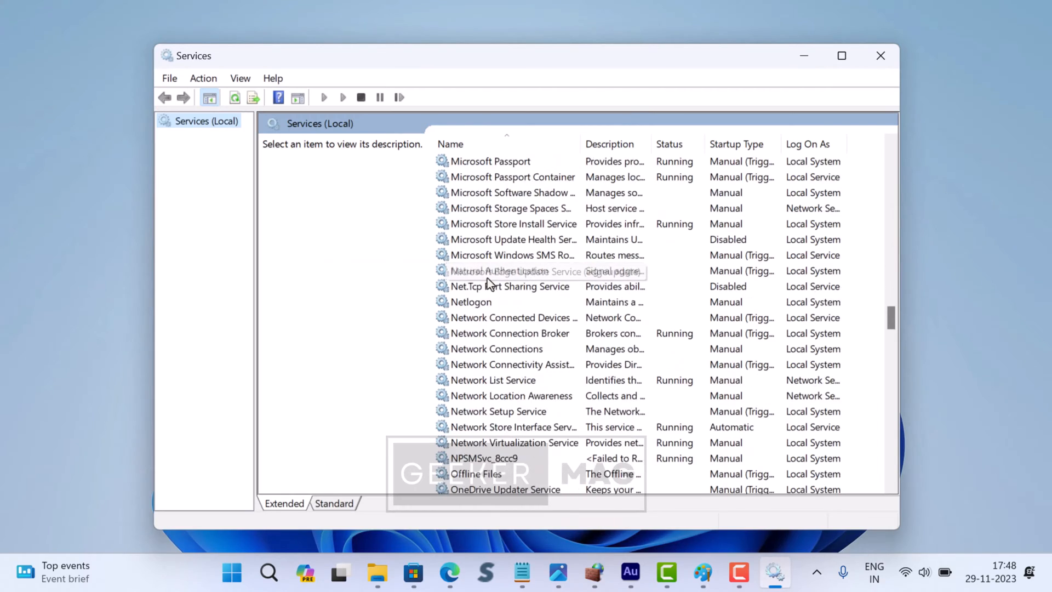
pyautogui.scroll(-3)
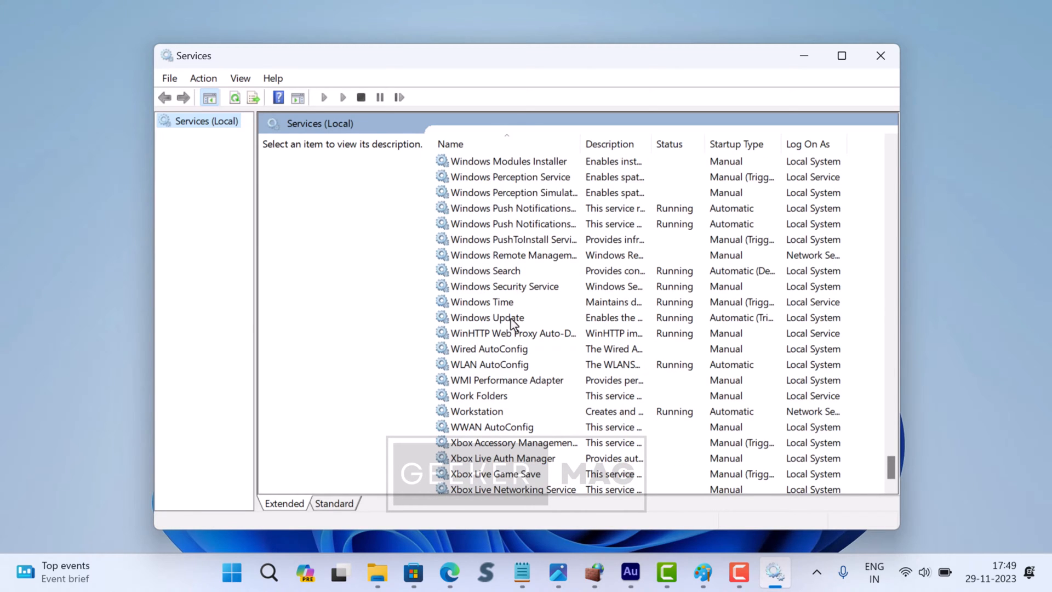
# - Stop the Windows Update service from its context menu and put Services away
pyautogui.click(488, 318)
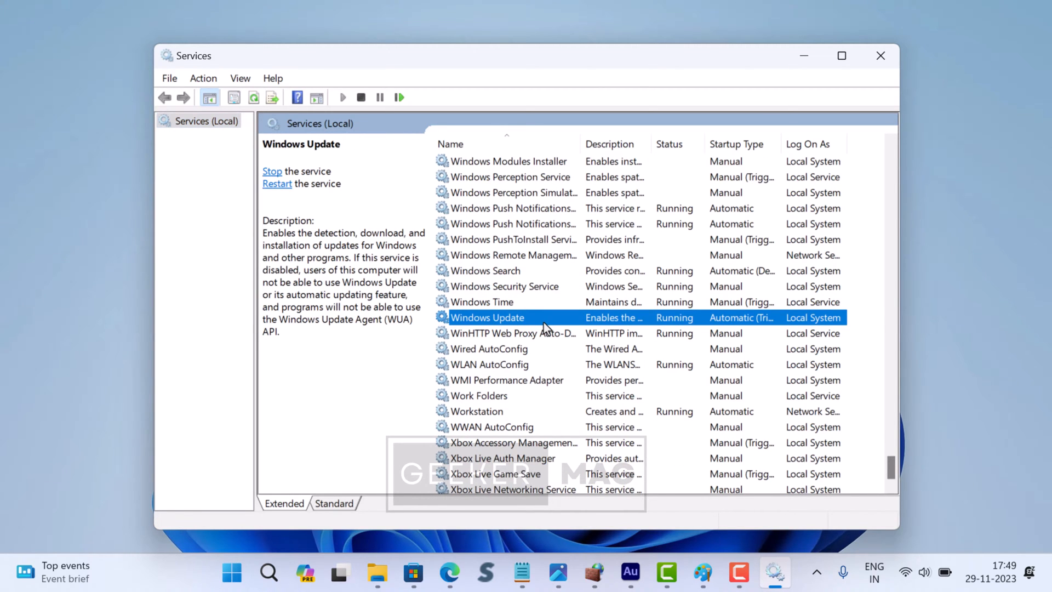
pyautogui.rightClick(487, 318)
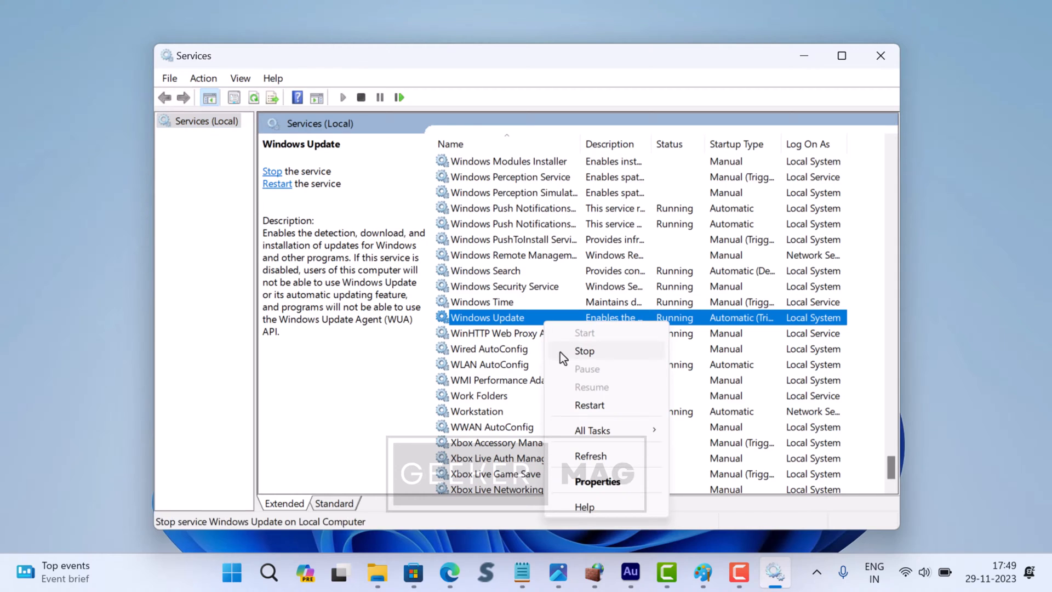
pyautogui.click(584, 351)
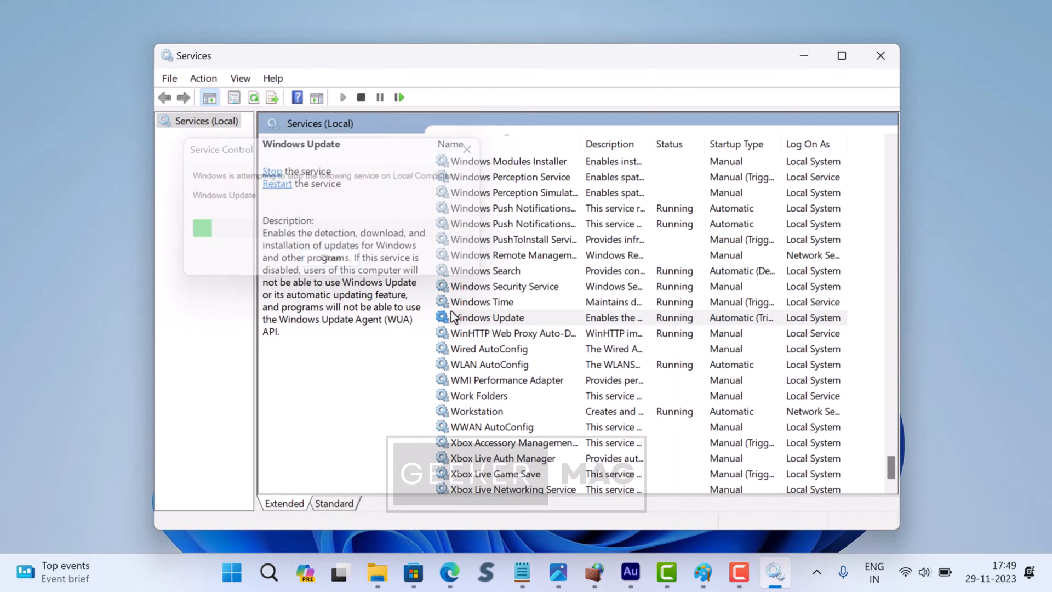
pyautogui.click(487, 316)
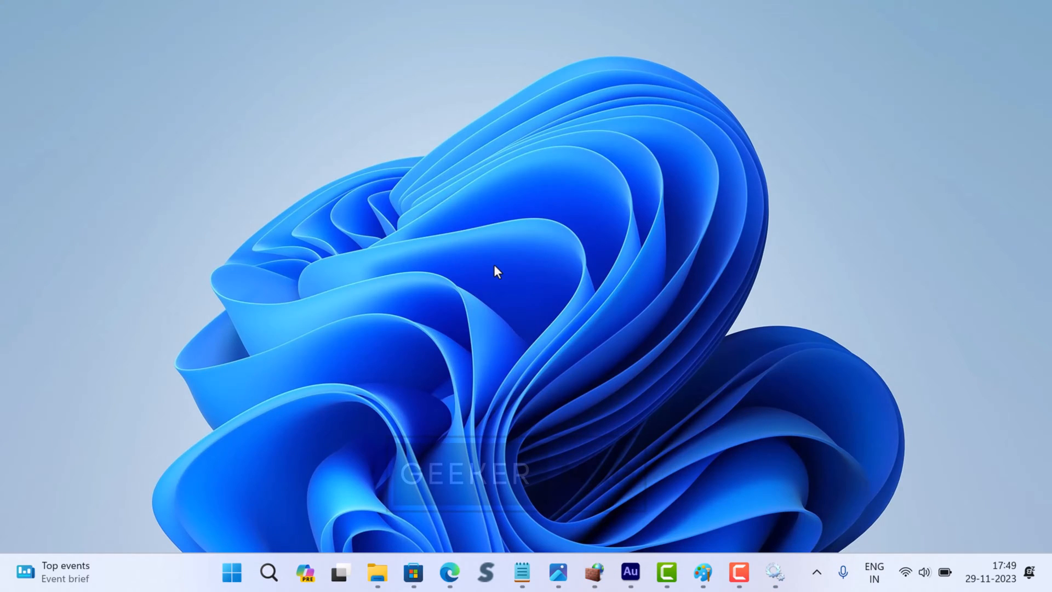
pyautogui.moveTo(458, 261)
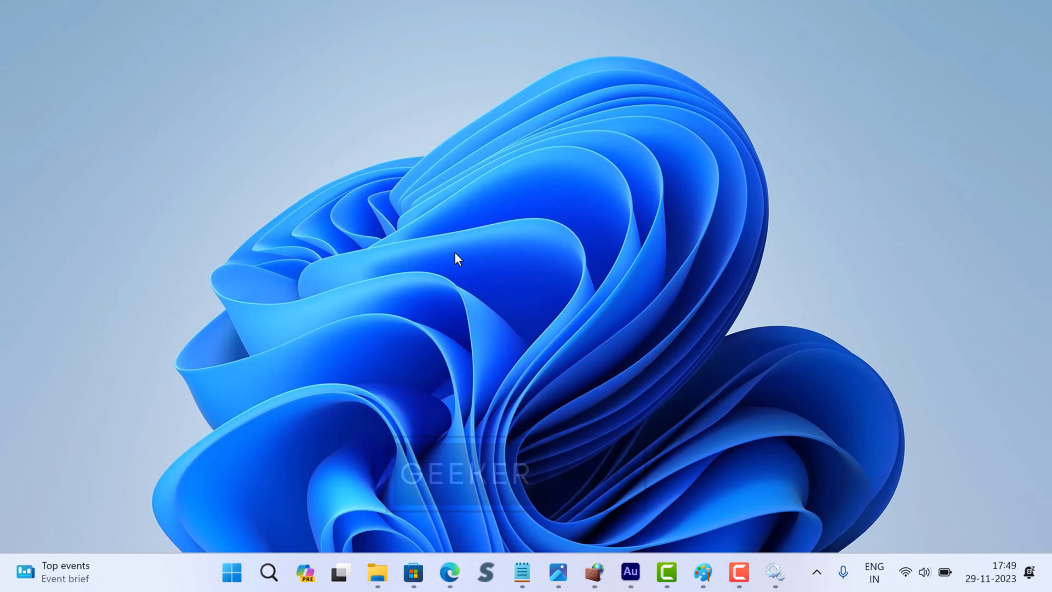
pyautogui.moveTo(577, 116)
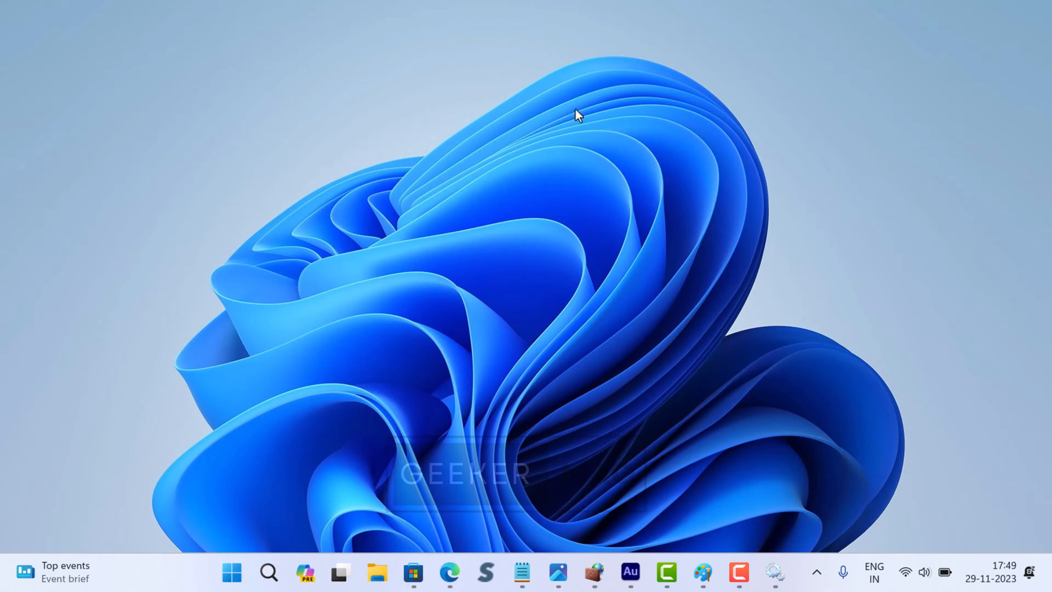
# - Start File Explorer and go into Local Disk (C:) via This PC
pyautogui.click(376, 572)
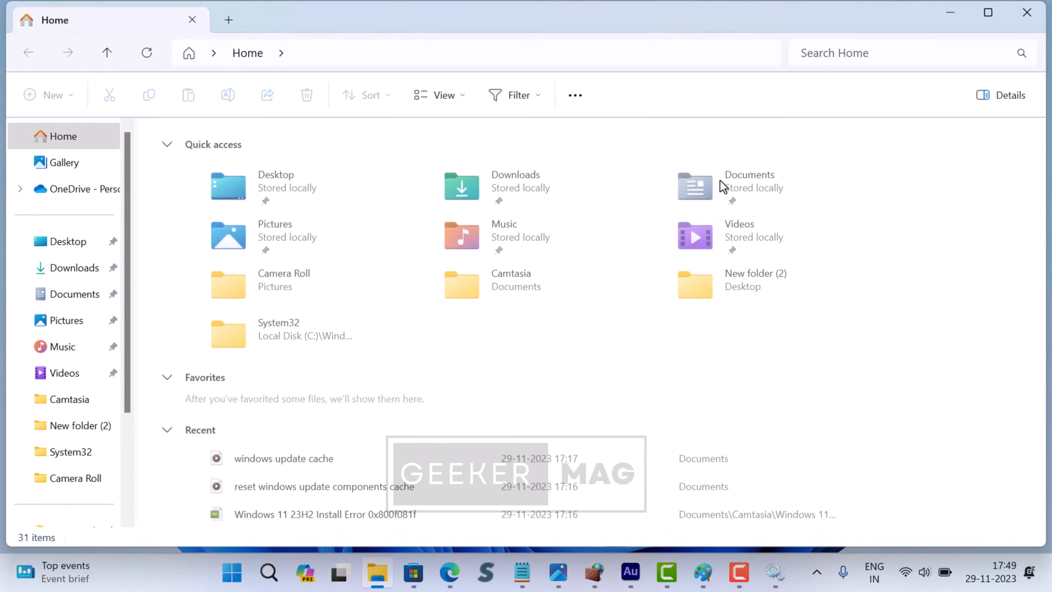
pyautogui.scroll(-3)
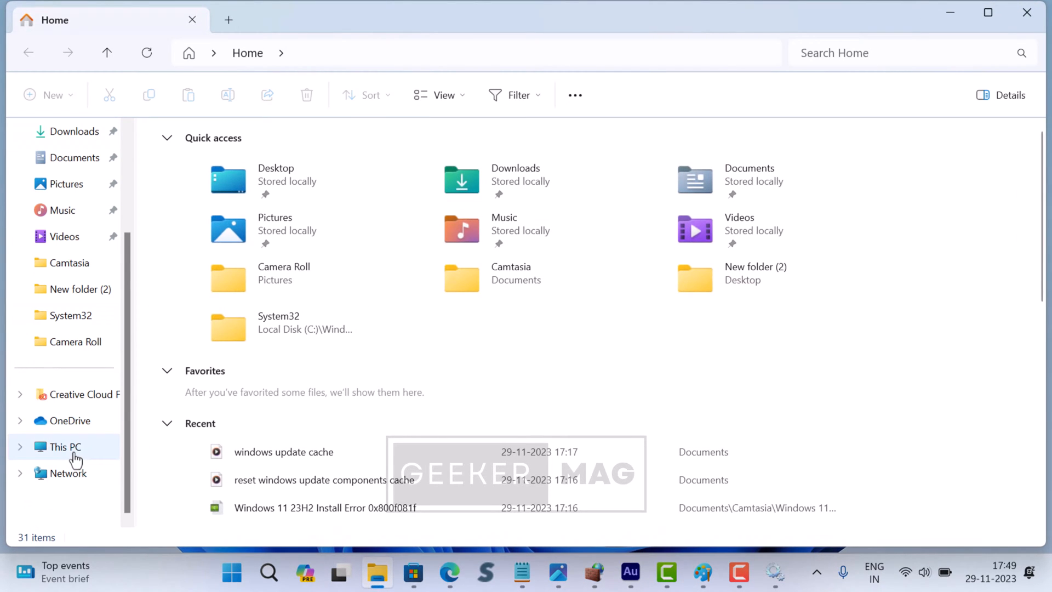
pyautogui.click(65, 445)
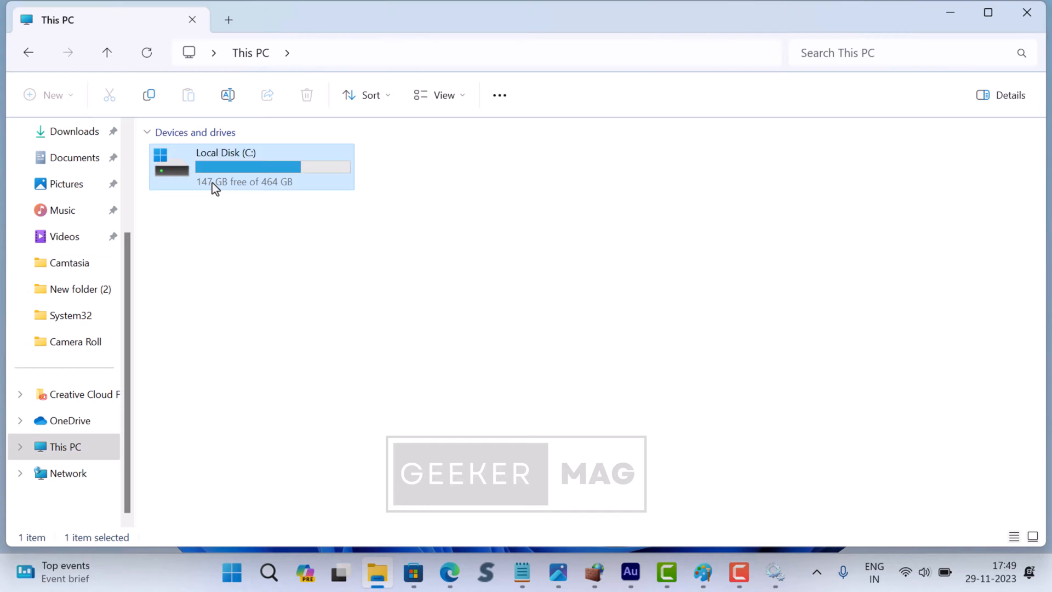
pyautogui.doubleClick(249, 166)
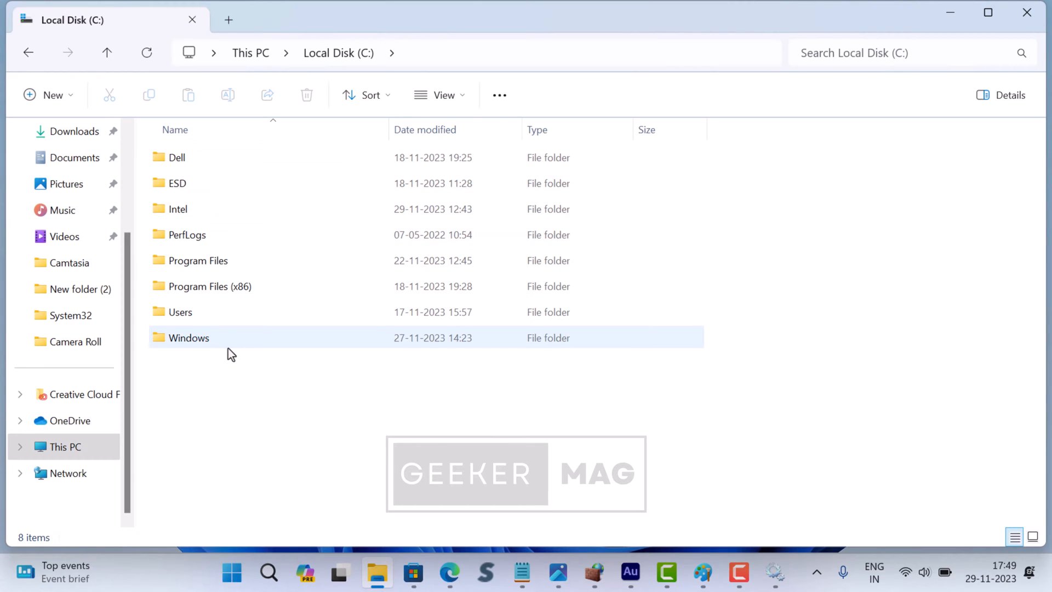
# - Navigate into Windows\SoftwareDistribution, showing its Download and DataStore folders
pyautogui.doubleClick(189, 337)
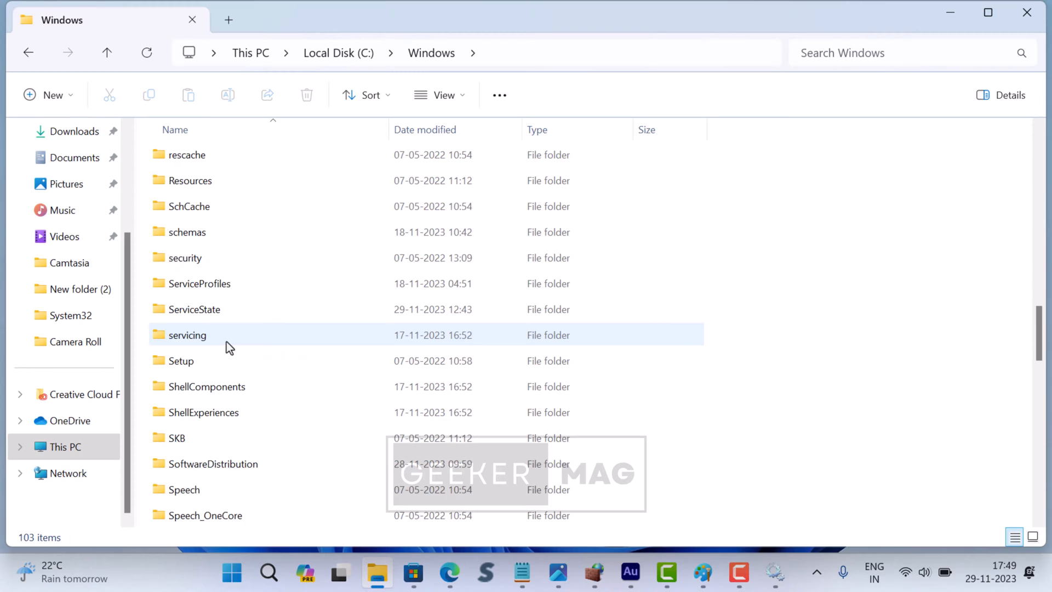
pyautogui.scroll(-3)
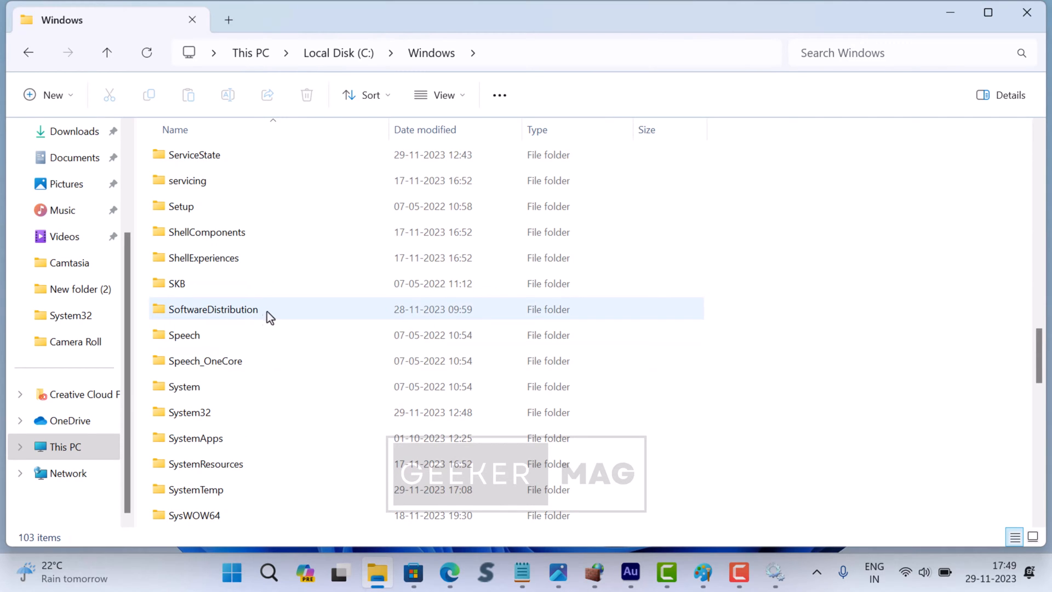
pyautogui.doubleClick(214, 309)
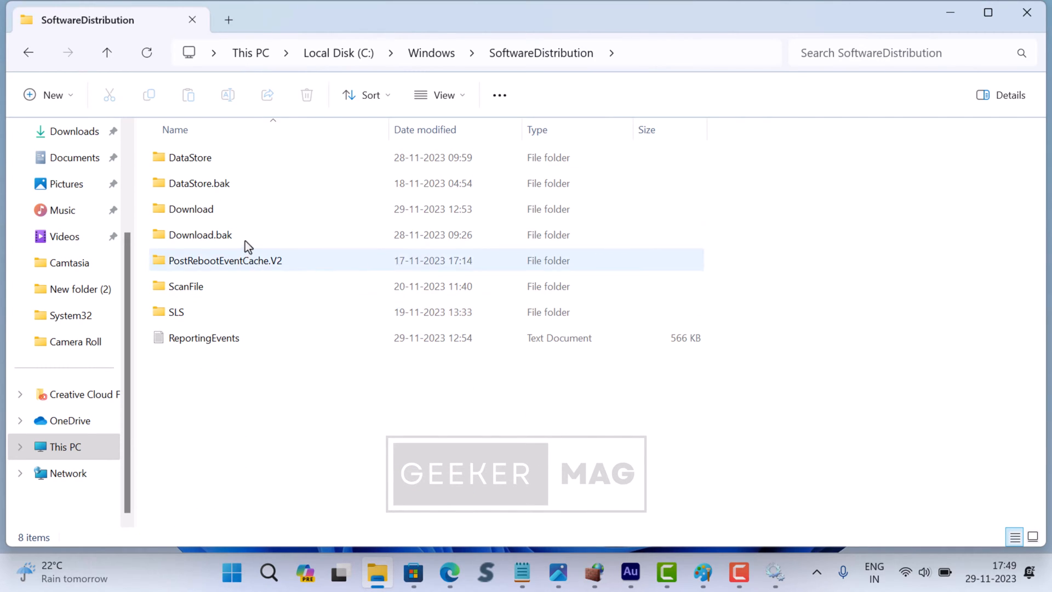
# - Delete everything inside the Download folder, confirm, and close File Explorer
pyautogui.click(306, 94)
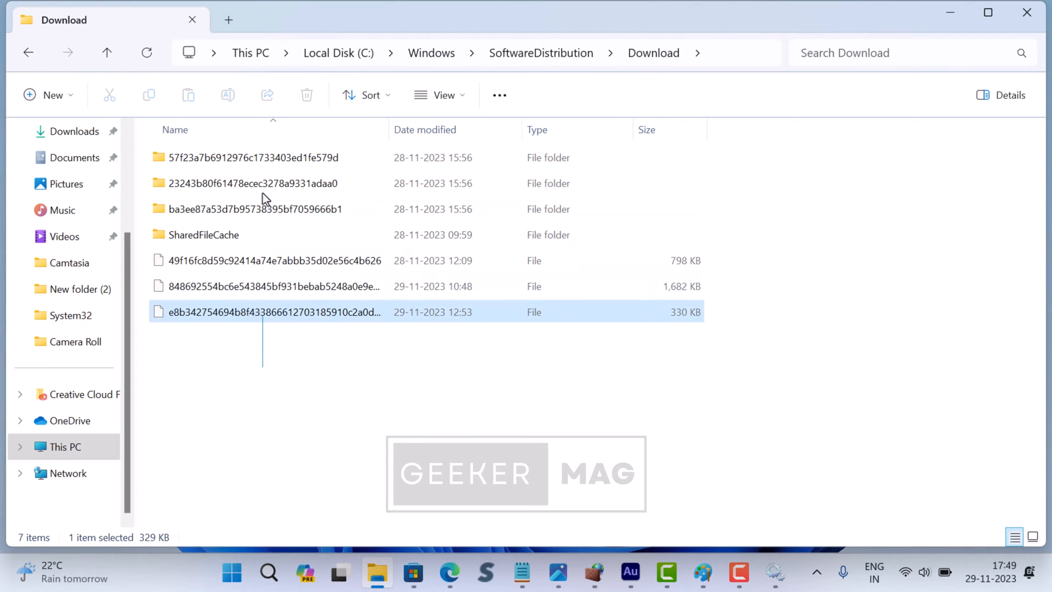
pyautogui.press('ctrl+a')
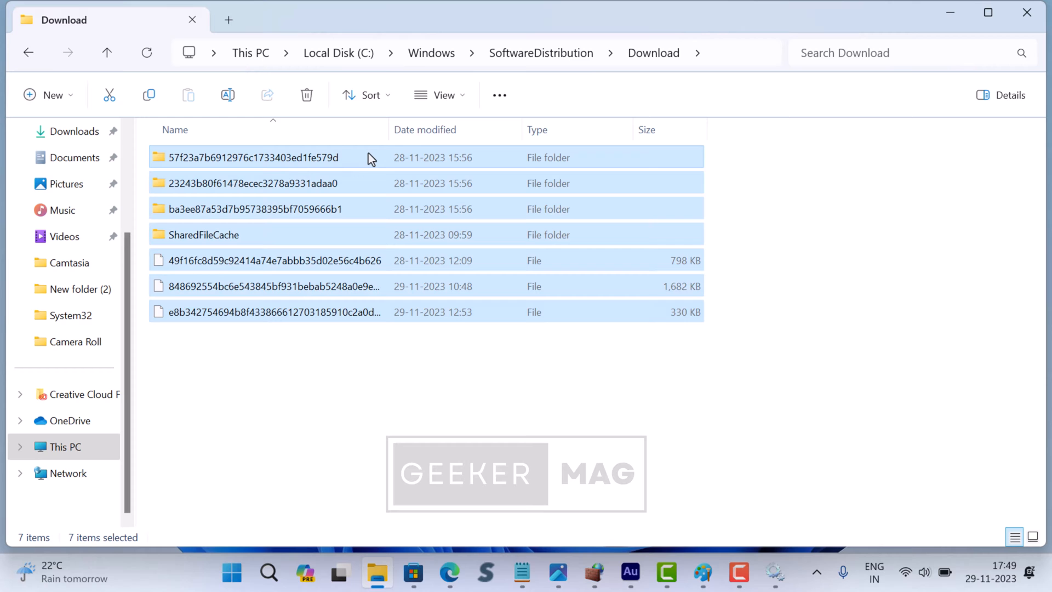
pyautogui.rightClick(368, 157)
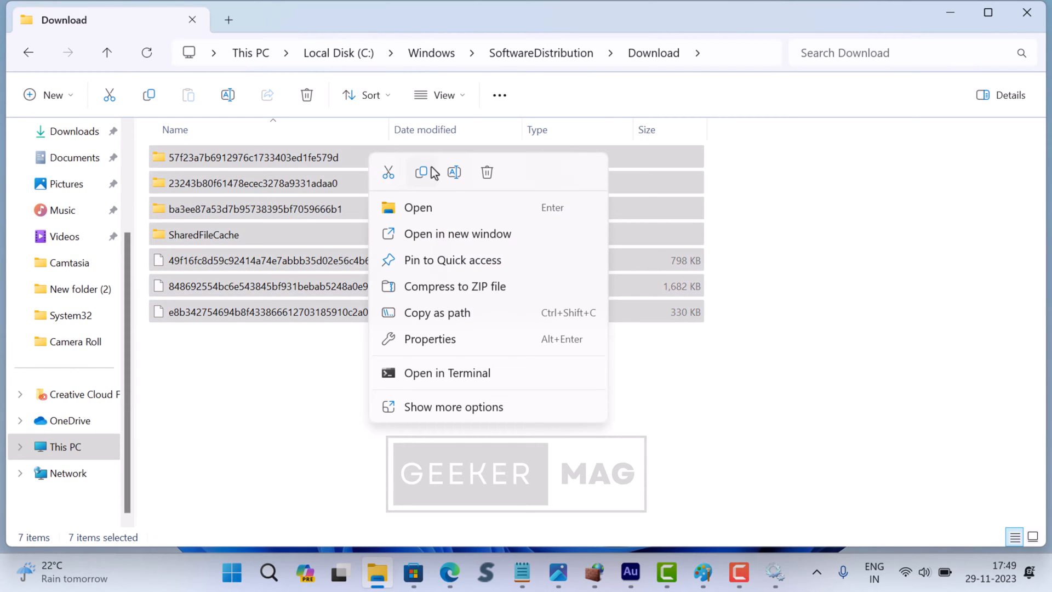
pyautogui.click(489, 183)
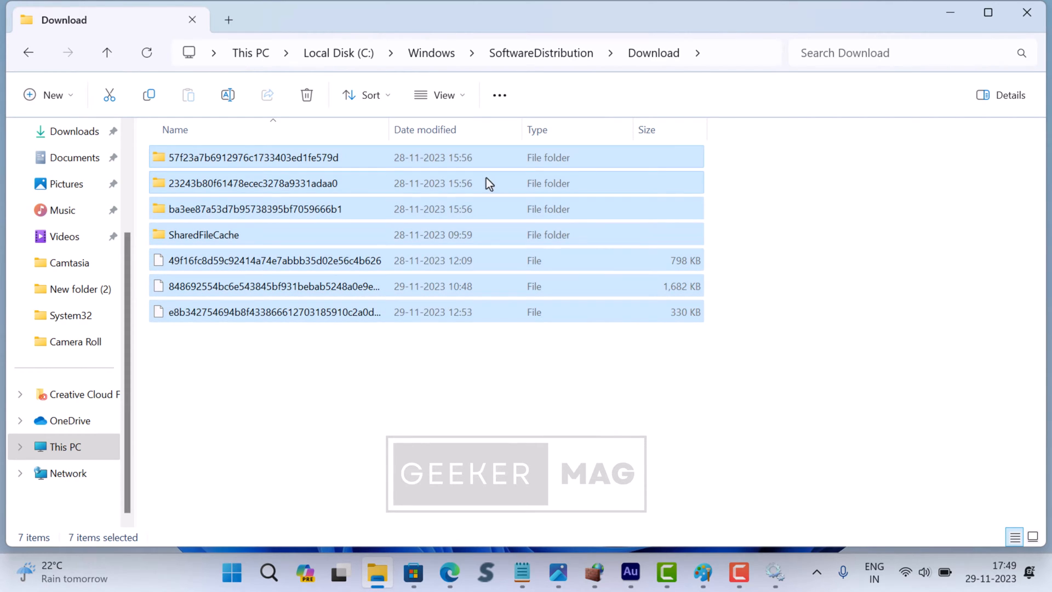
pyautogui.click(305, 94)
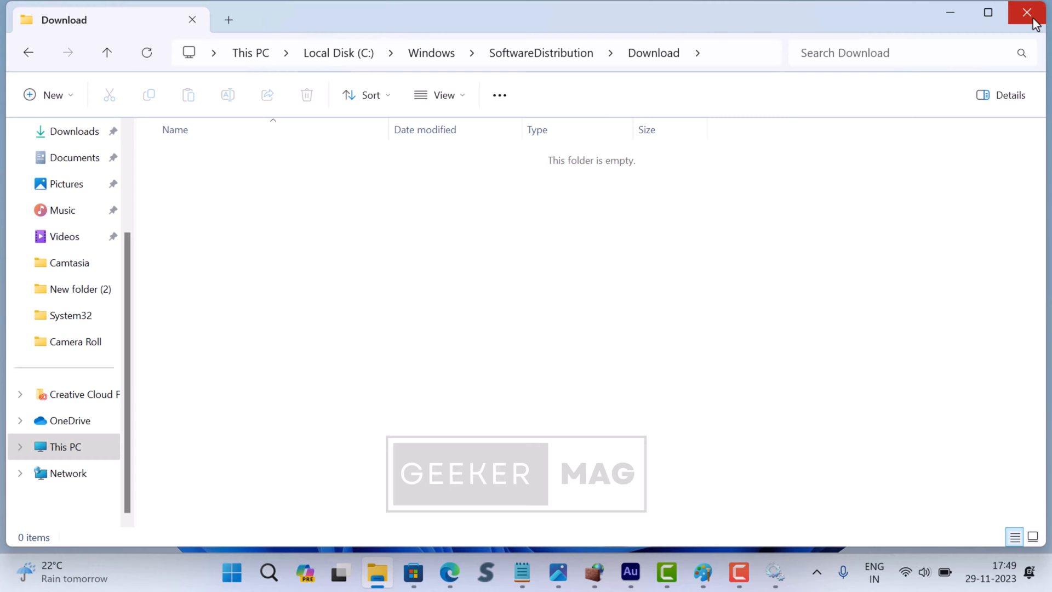
pyautogui.click(1025, 12)
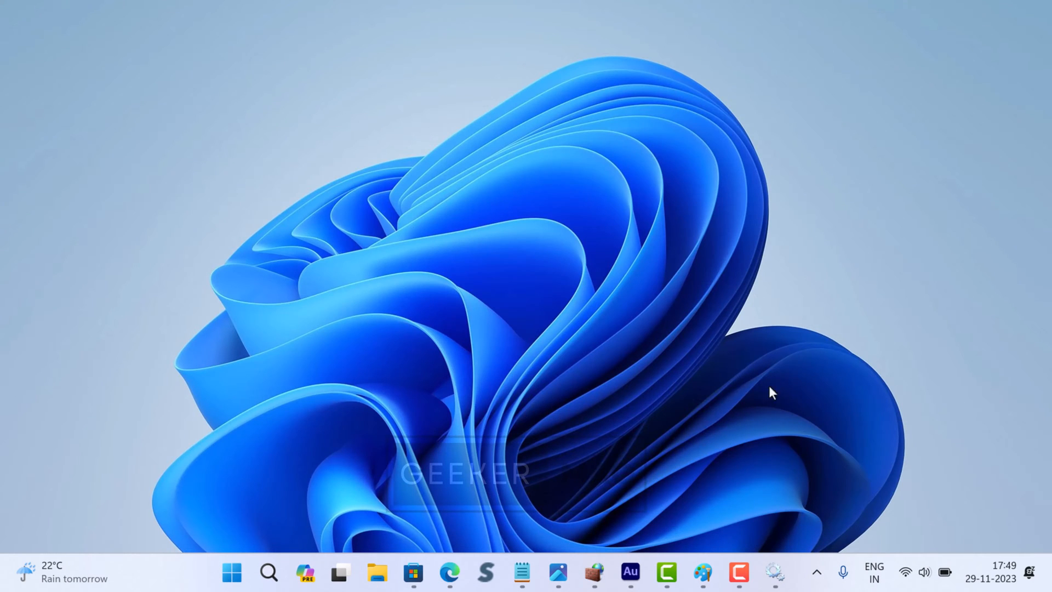
# - Restore Services from the taskbar and bring up Windows Update's action menu offering Start
pyautogui.click(773, 572)
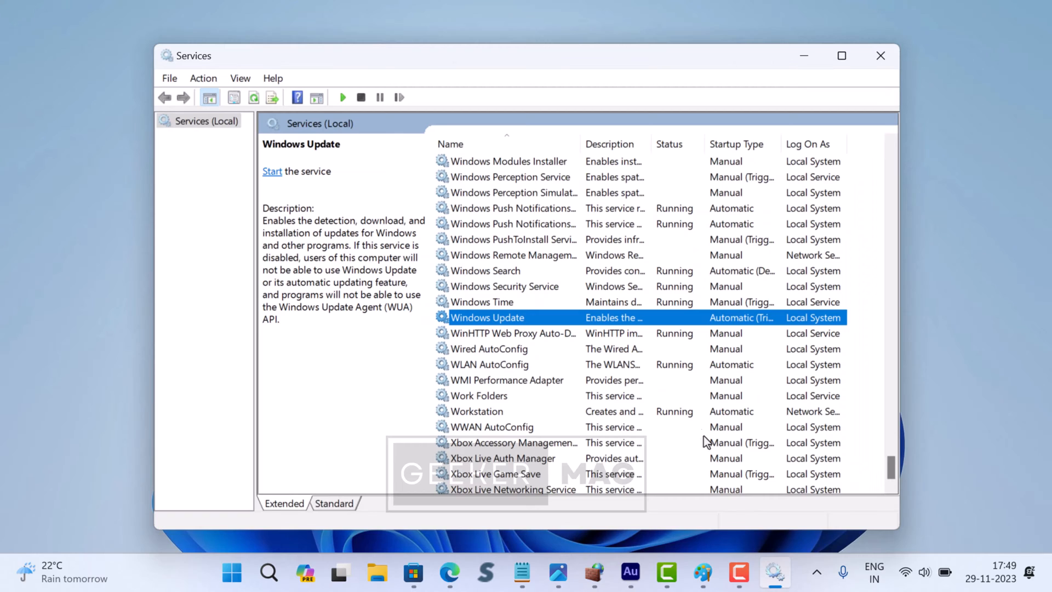
pyautogui.moveTo(556, 326)
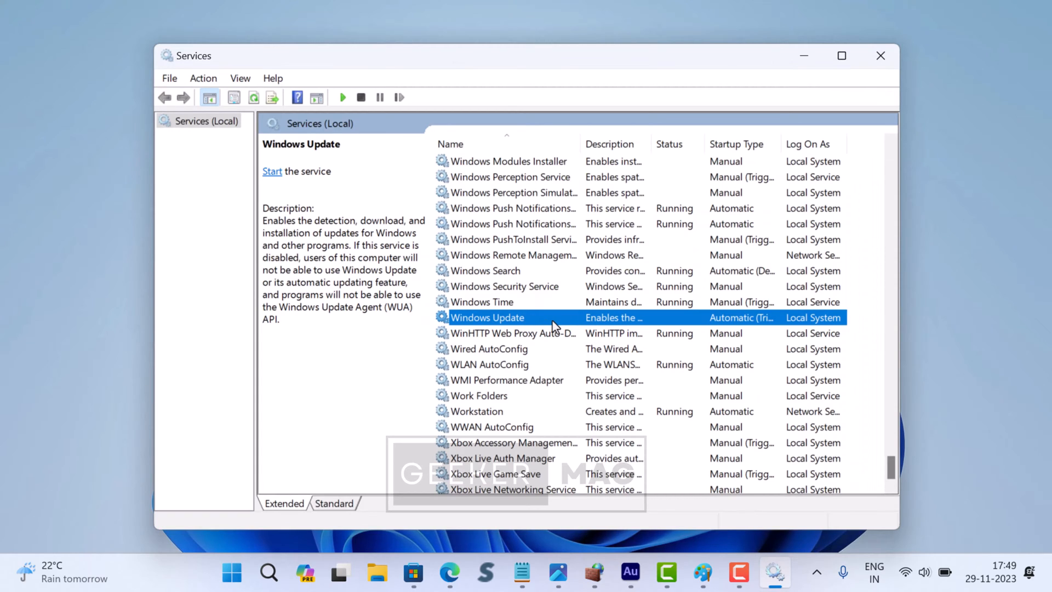
pyautogui.rightClick(488, 317)
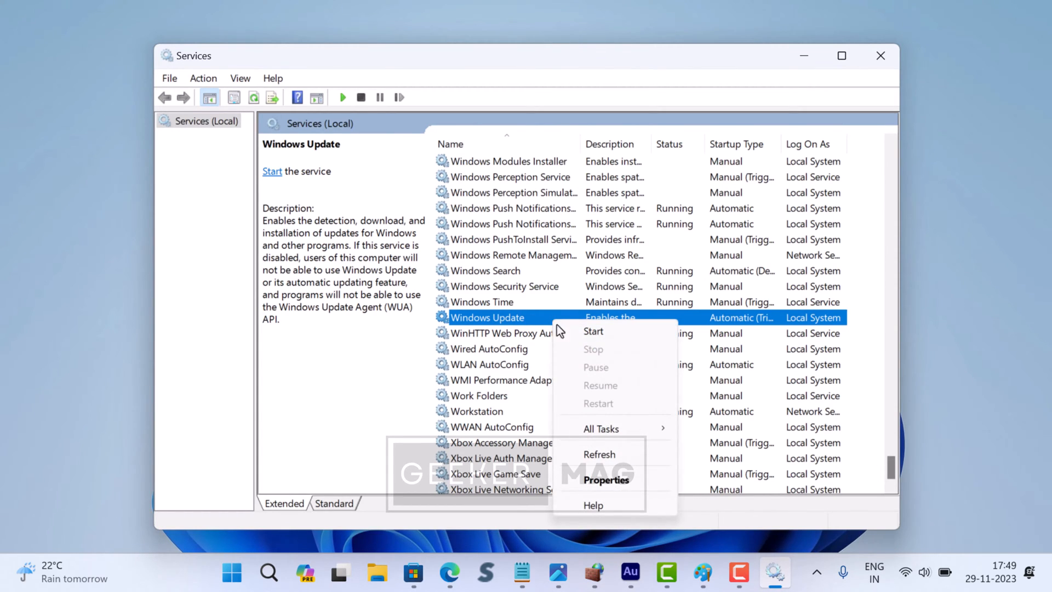
pyautogui.moveTo(593, 331)
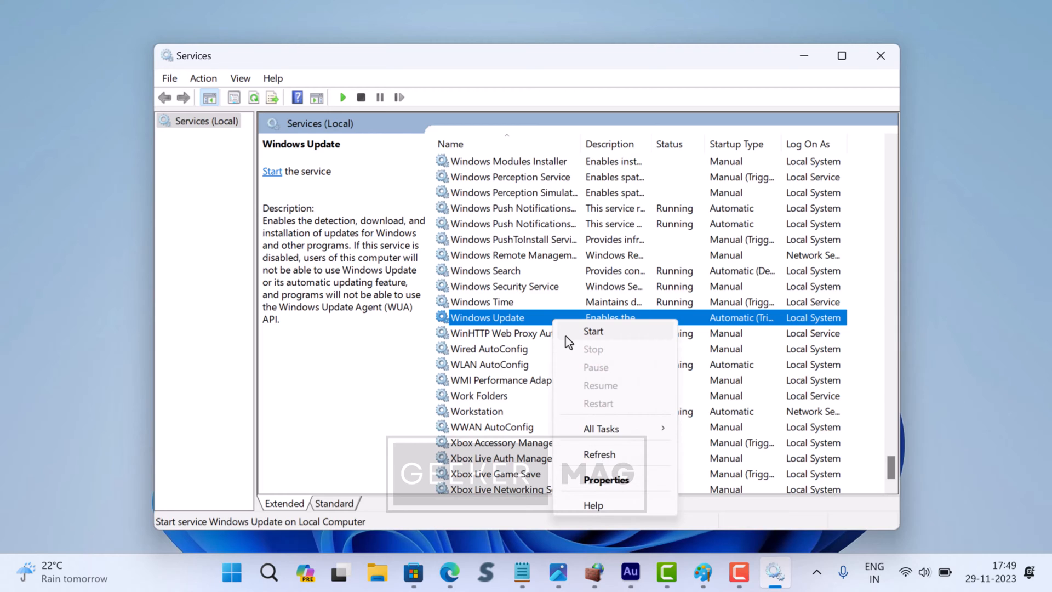